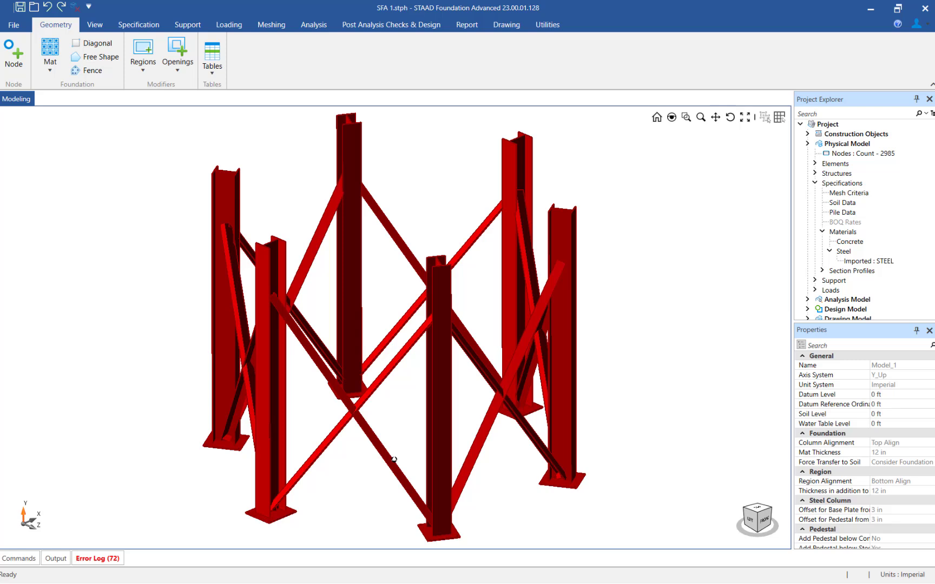
mouse_move(54, 25)
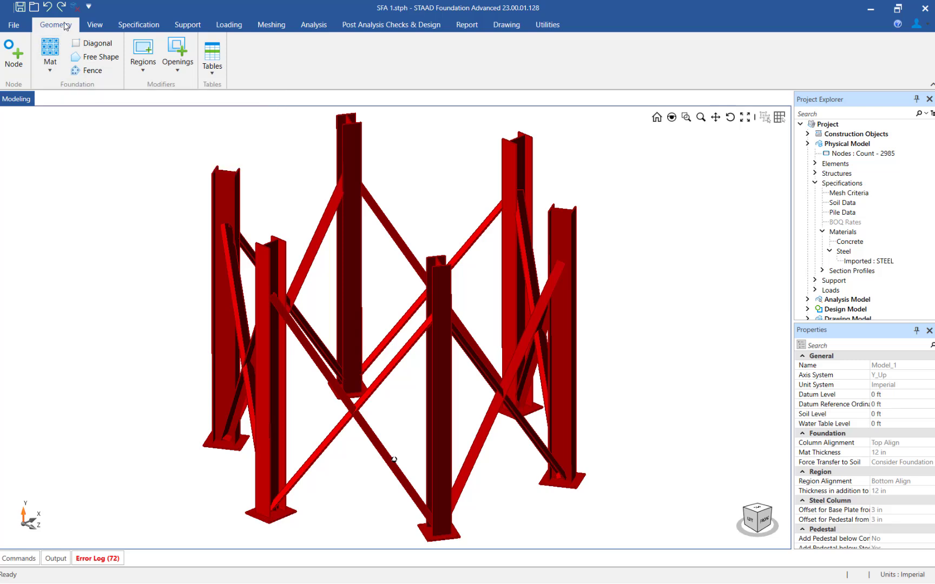
- Open the Mat dropdown on the Geometry tab to list the mat types
left_click(49, 57)
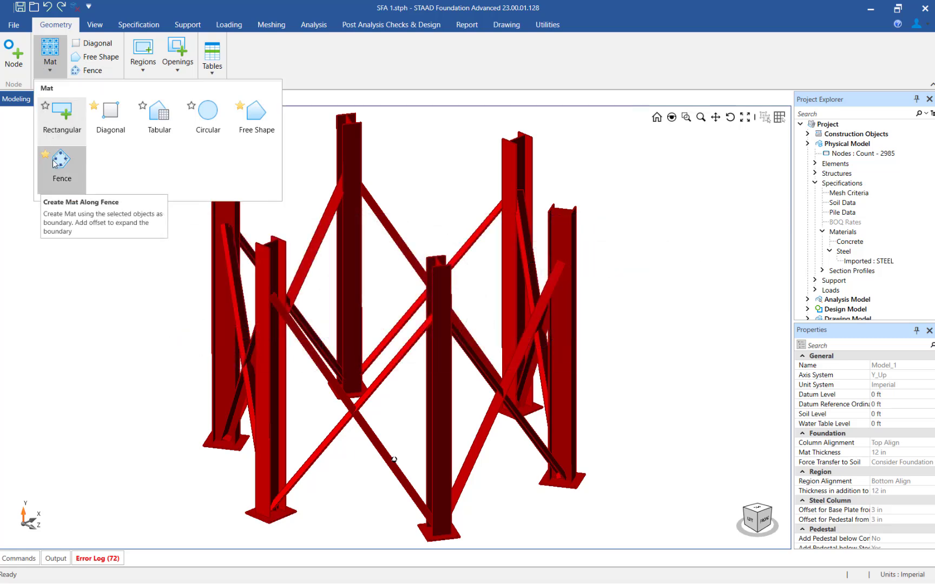
- Choose the Fence mat type to preview a boundary around all supports
left_click(62, 168)
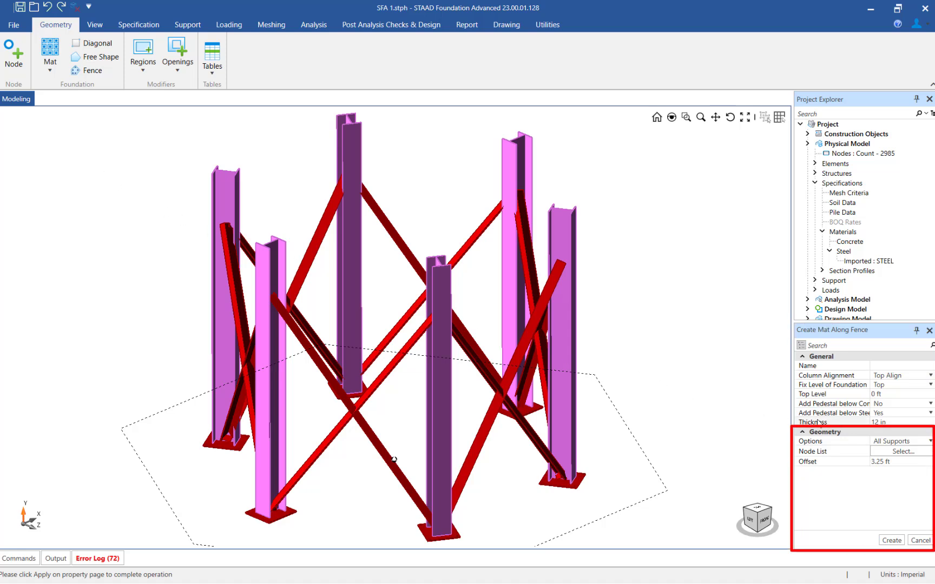
- Keep All Supports as the mat boundary and review the six support nodes
left_click(900, 442)
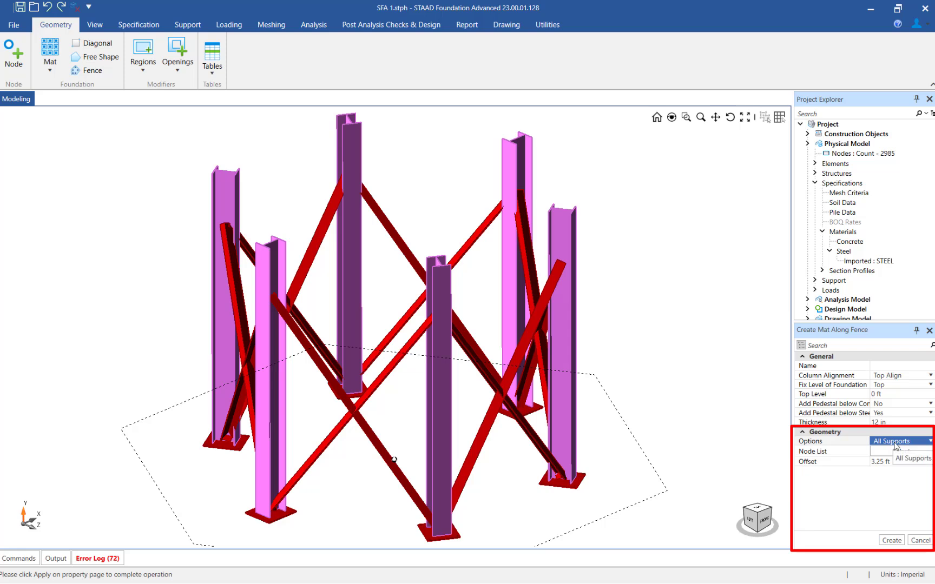
left_click(924, 441)
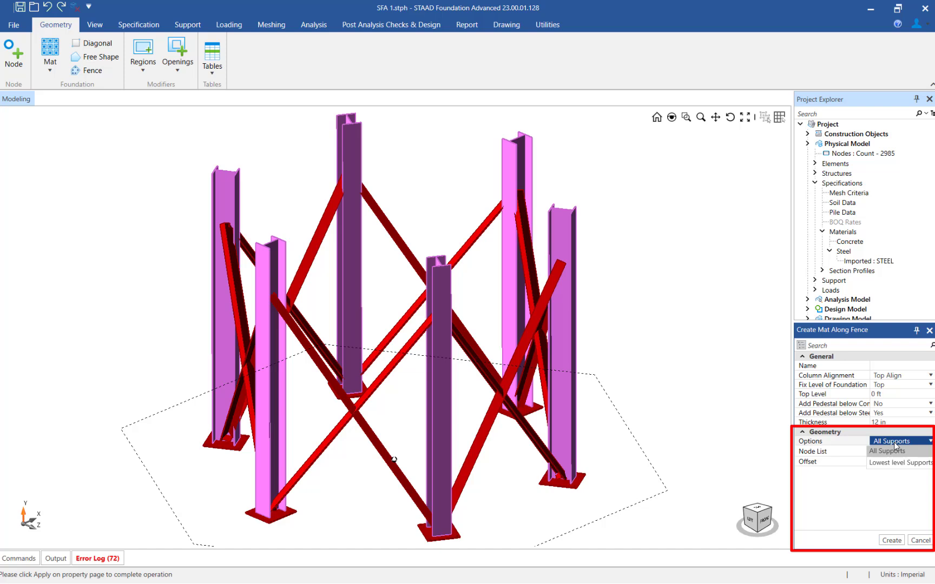
left_click(888, 450)
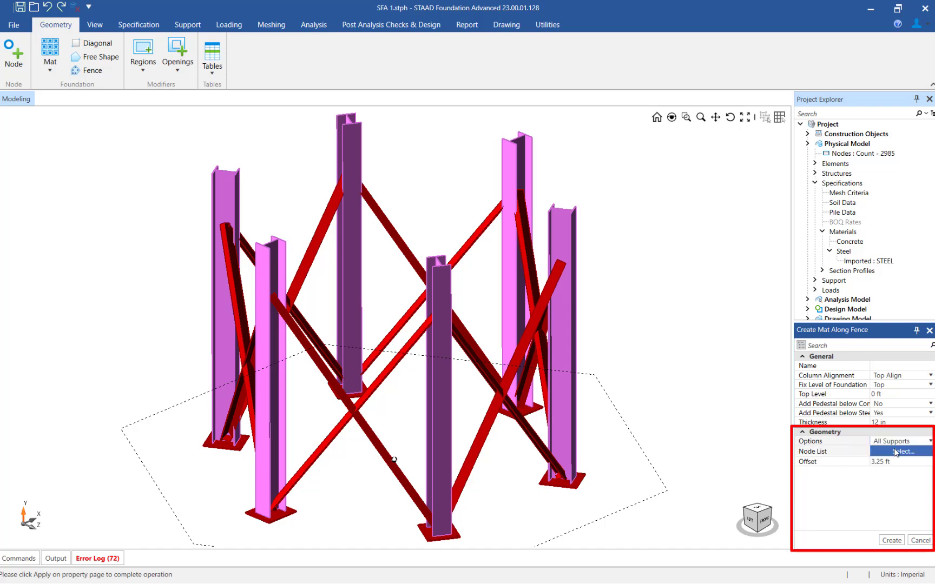
left_click(902, 451)
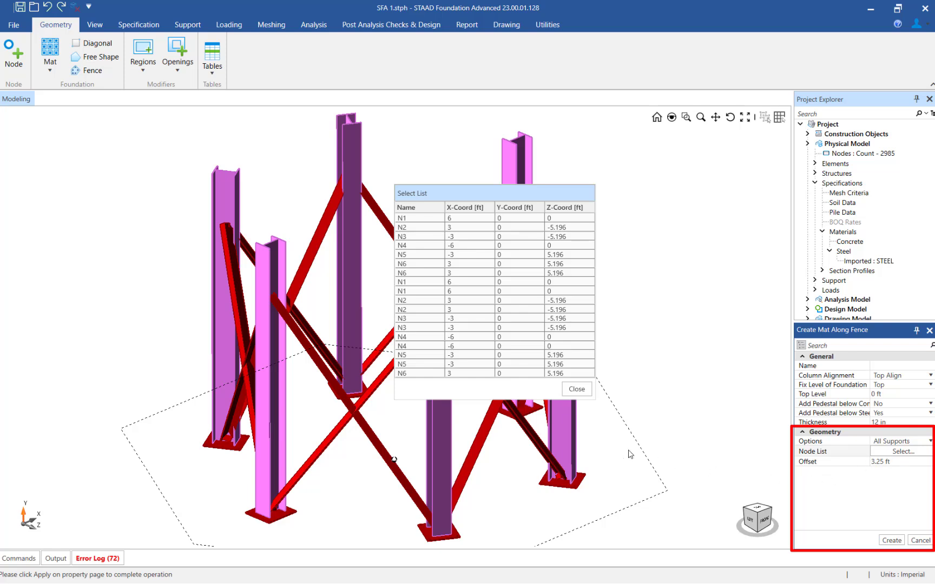
left_click(574, 389)
type("5")
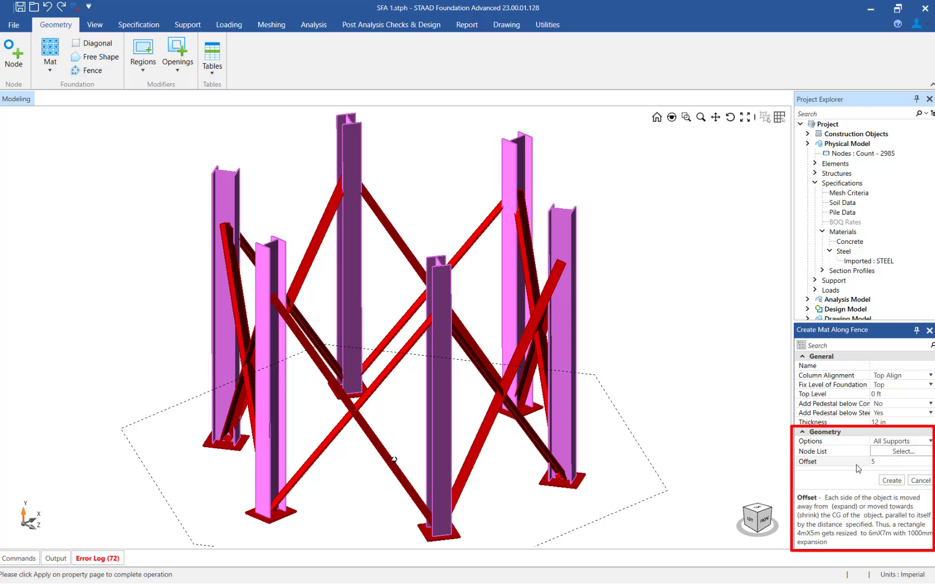
- Confirm the 5 ft offset, keeping column alignment and foundation level fixed at Top
left_click(816, 163)
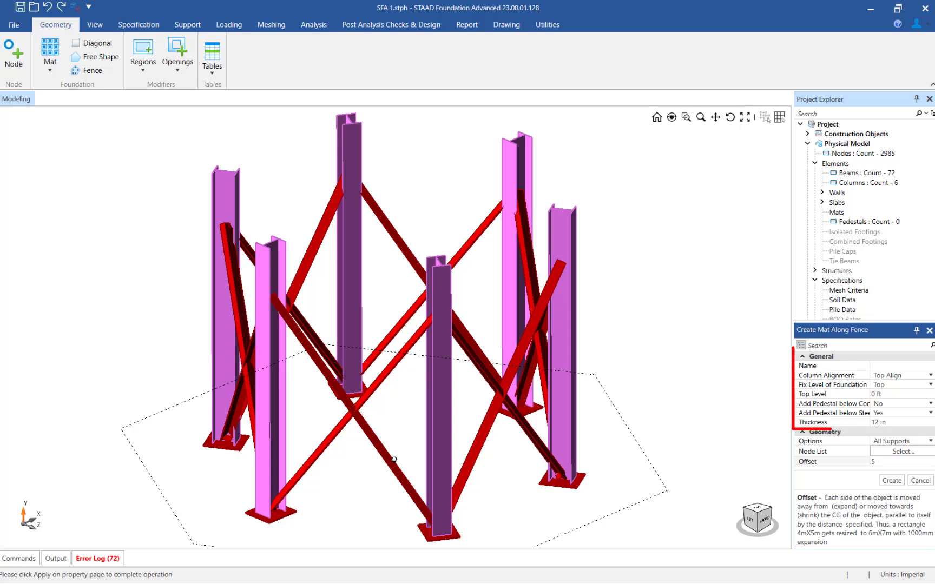
left_click(898, 413)
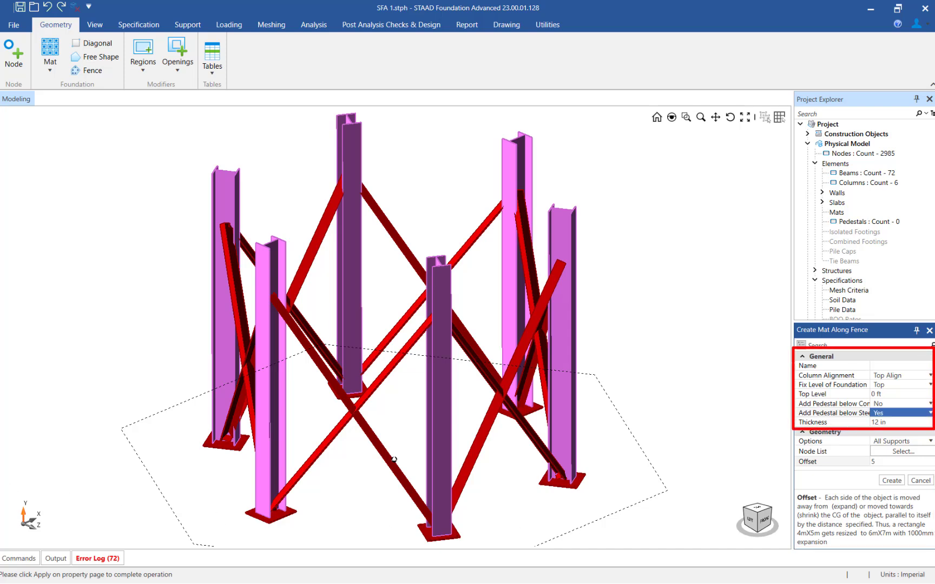
left_click(901, 375)
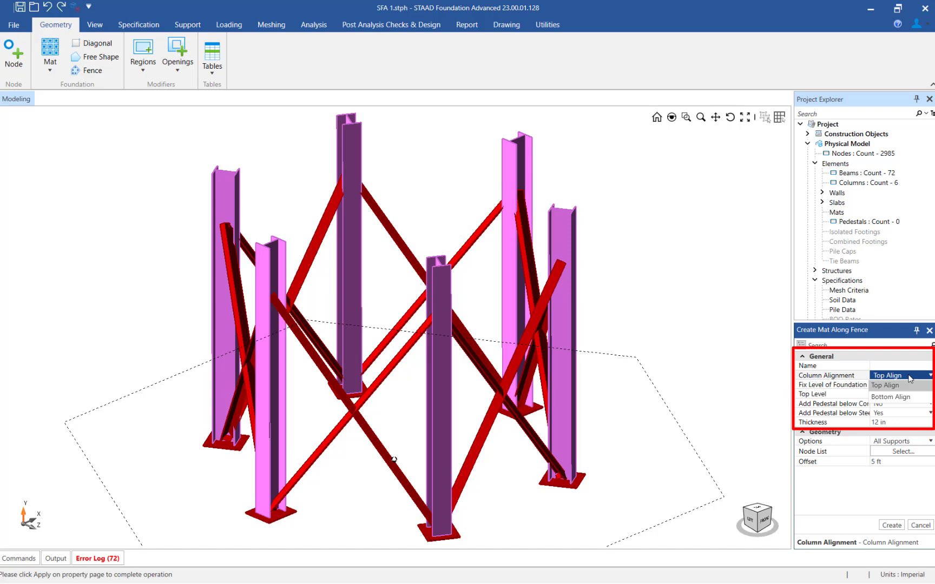
left_click(900, 375)
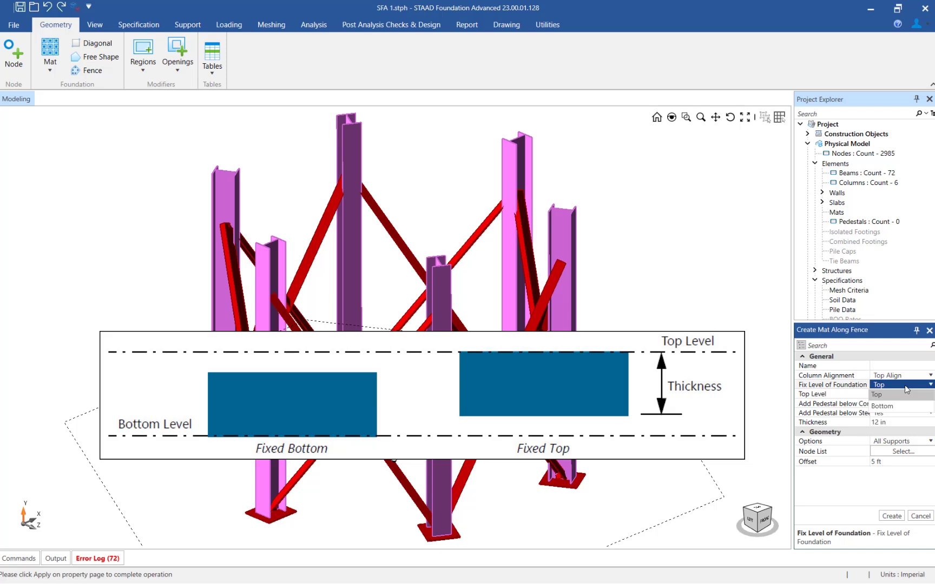
left_click(878, 385)
type("-2")
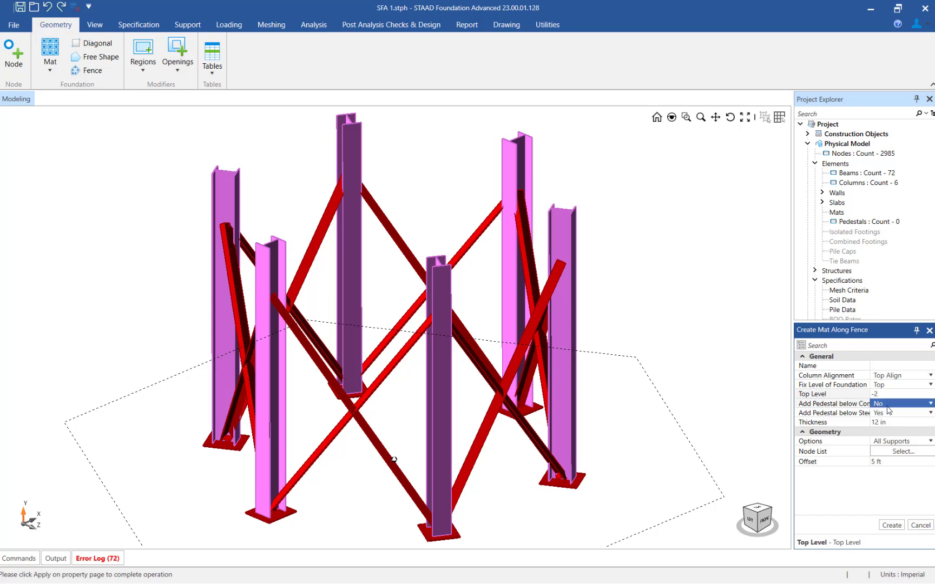
- Keep no pedestals below concrete columns, with pedestals only under steel columns
left_click(900, 413)
type("18")
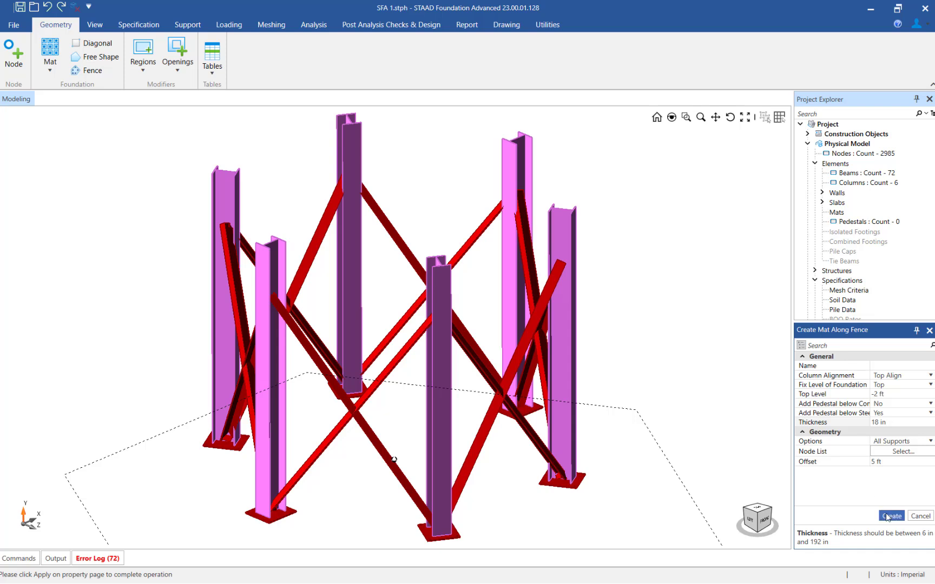
- Create mat MF2 with pedestals under the six steel columns
left_click(888, 516)
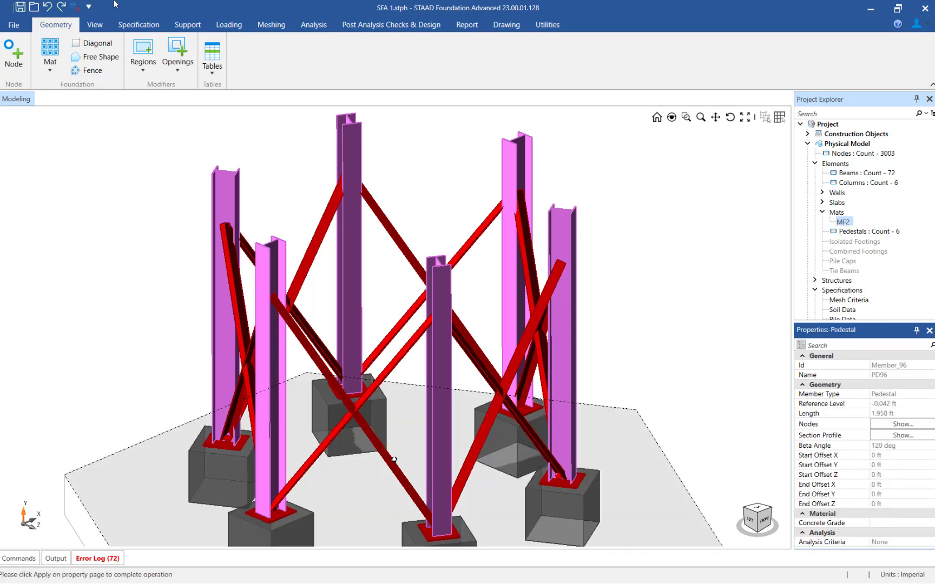
left_click(94, 24)
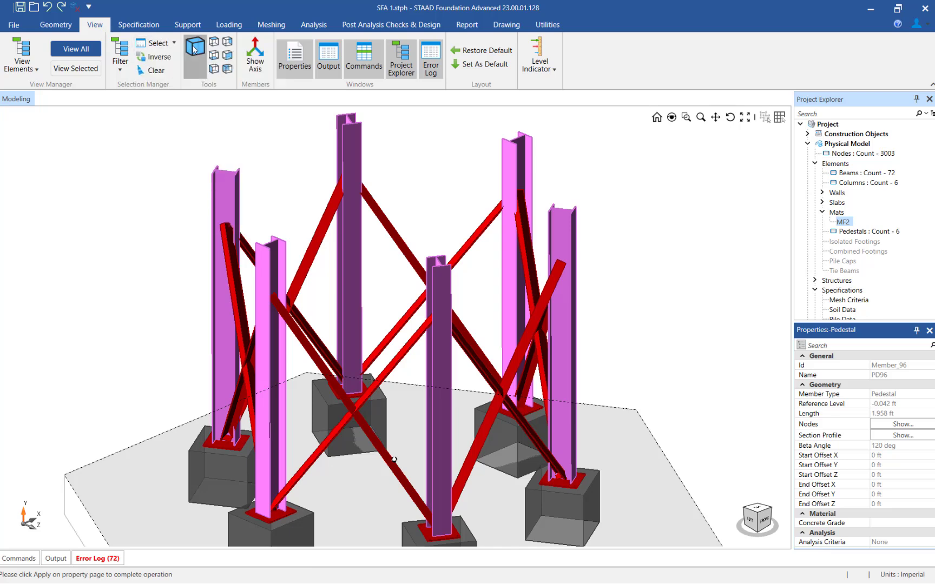